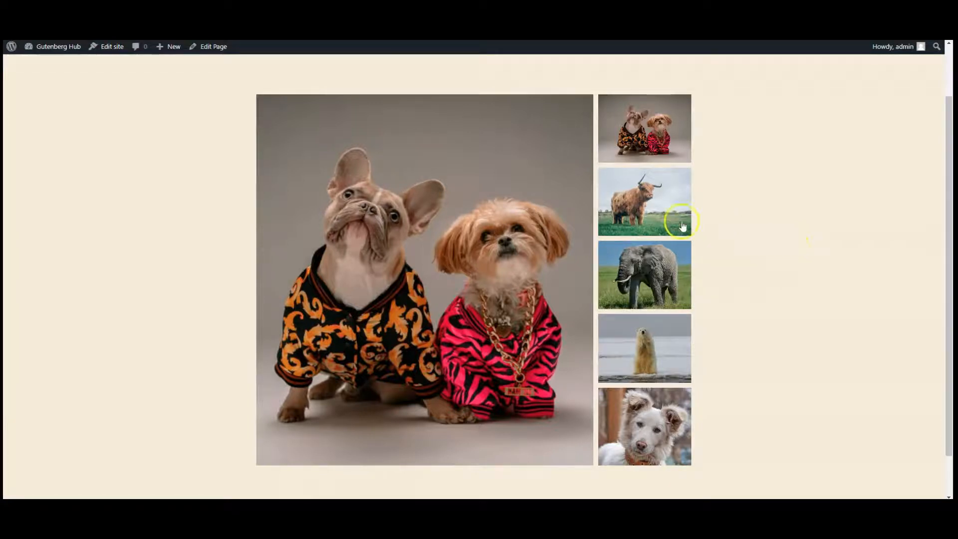
Swap the front-end gallery's main image to the elephant, then the white dog photo
click(644, 275)
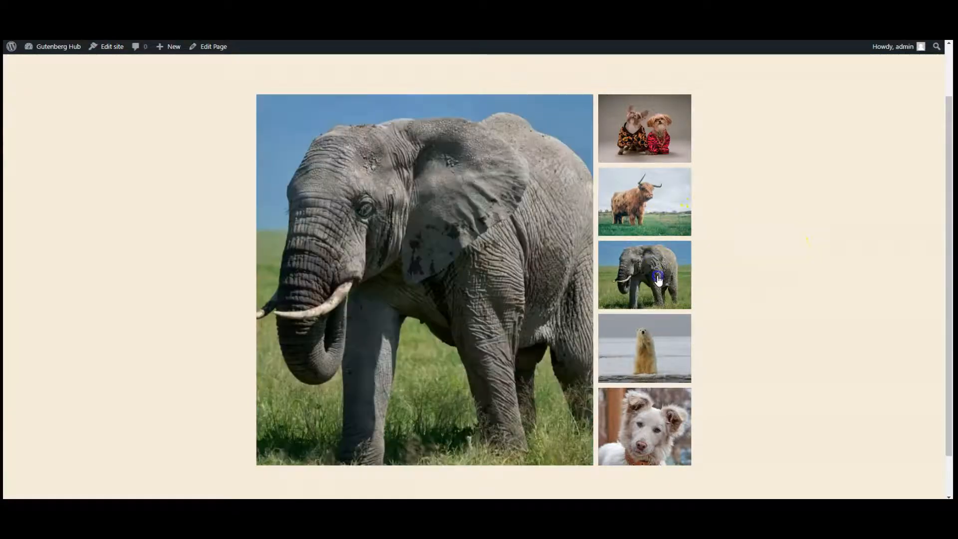
click(645, 426)
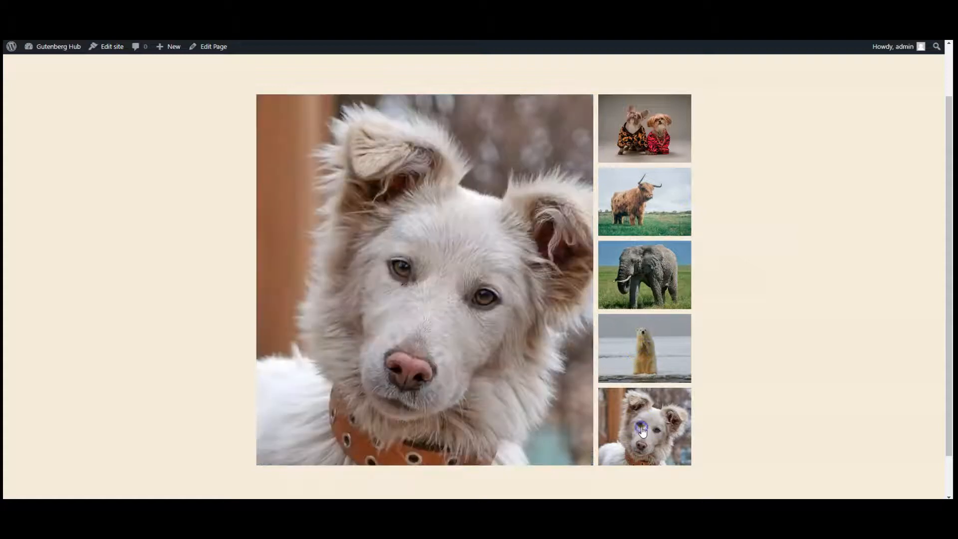
click(643, 127)
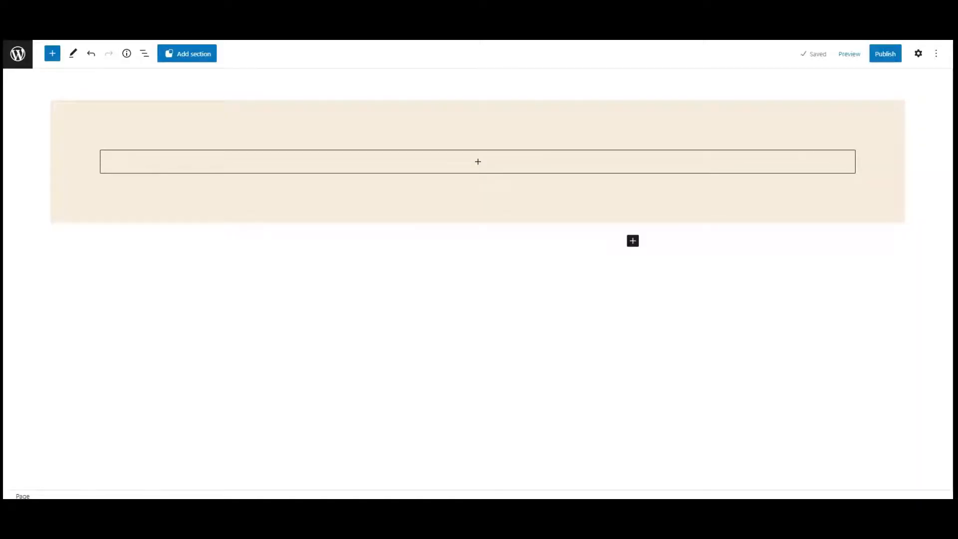
mouse_move(548, 100)
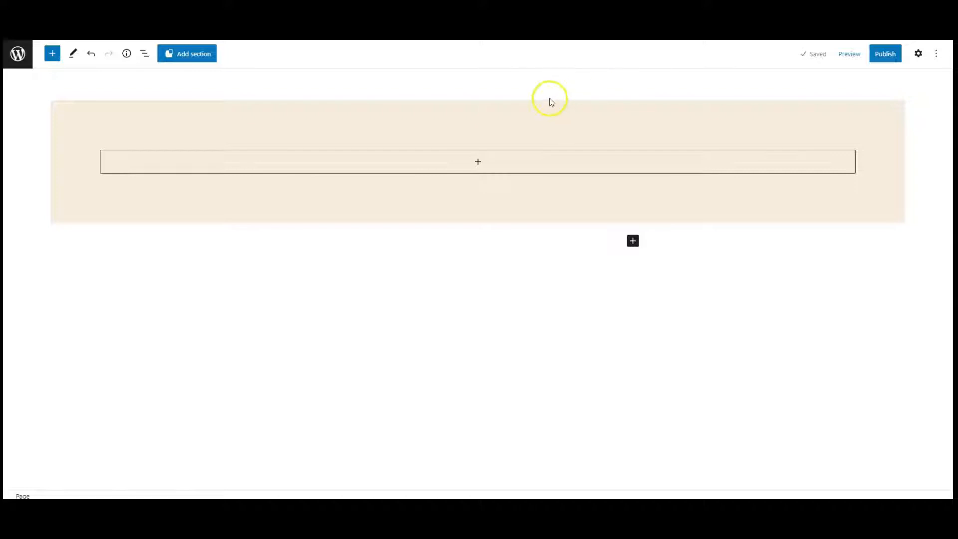
Insert a nested Group block inside the page's outer beige group
click(144, 53)
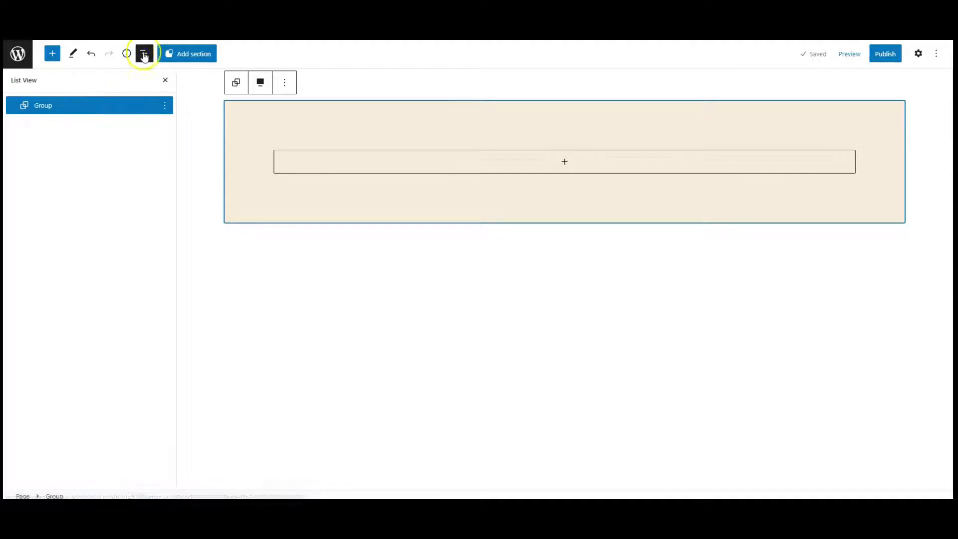
click(144, 53)
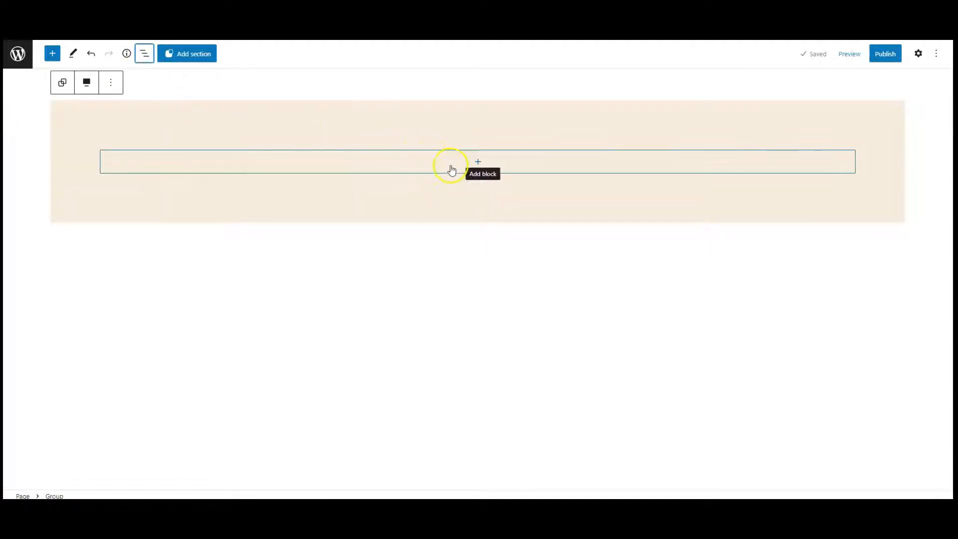
click(478, 162)
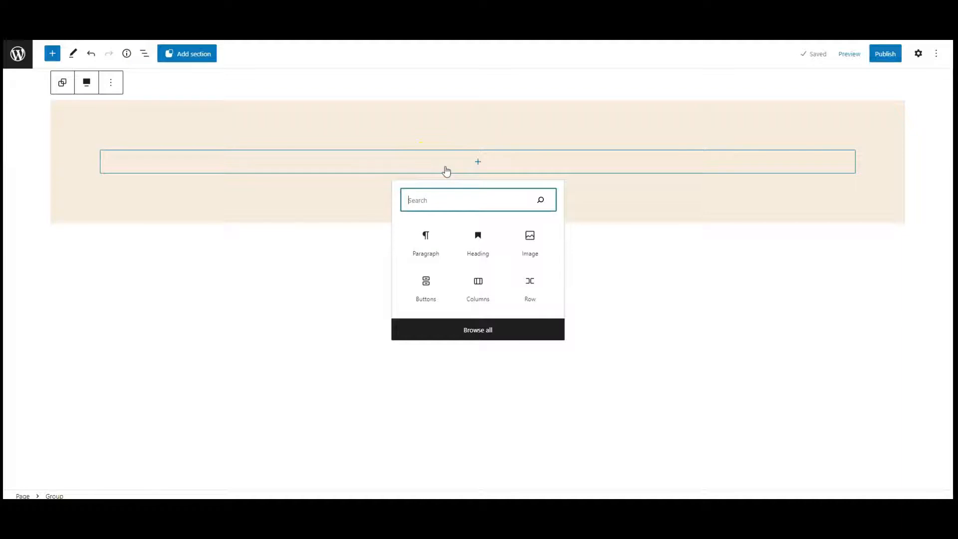
text(gr)
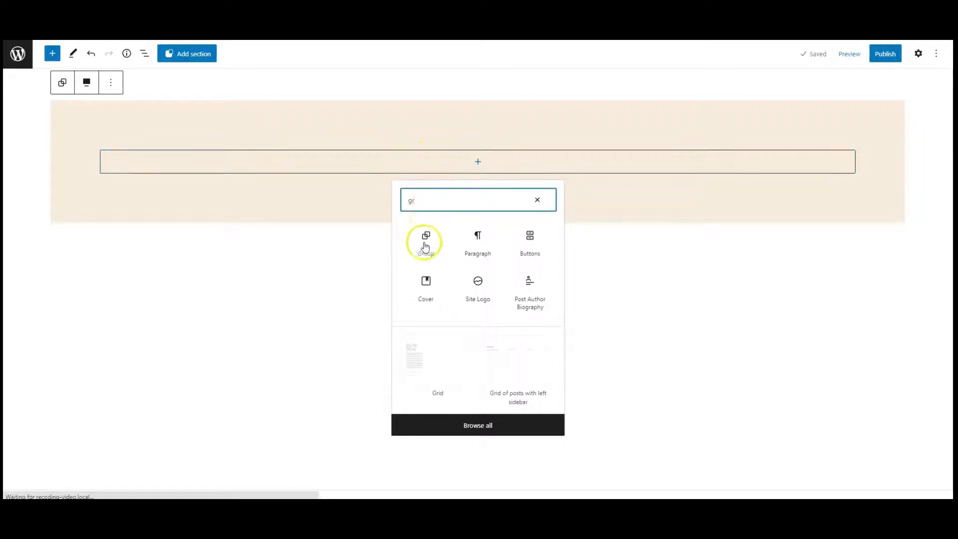
click(426, 238)
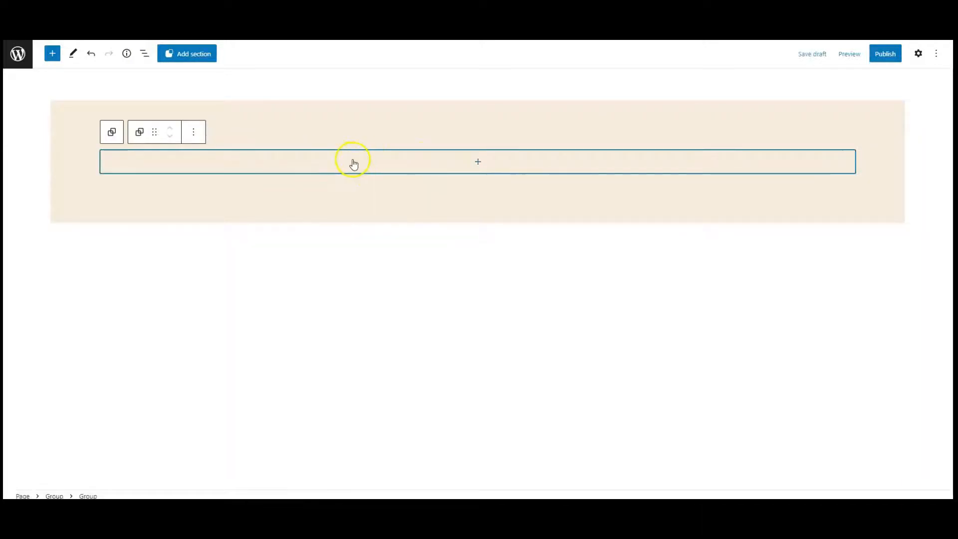
Start adding a Gallery block inside the new inner group
click(145, 53)
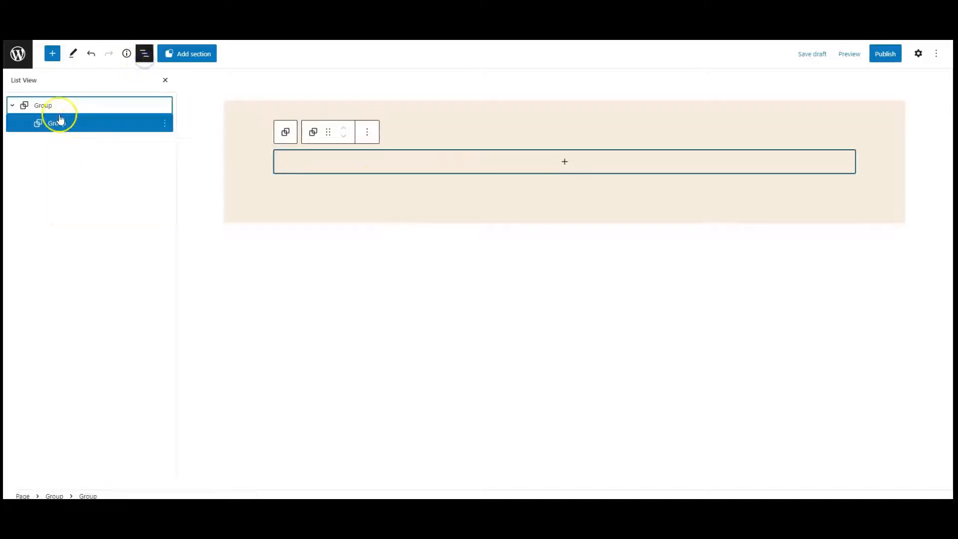
click(564, 161)
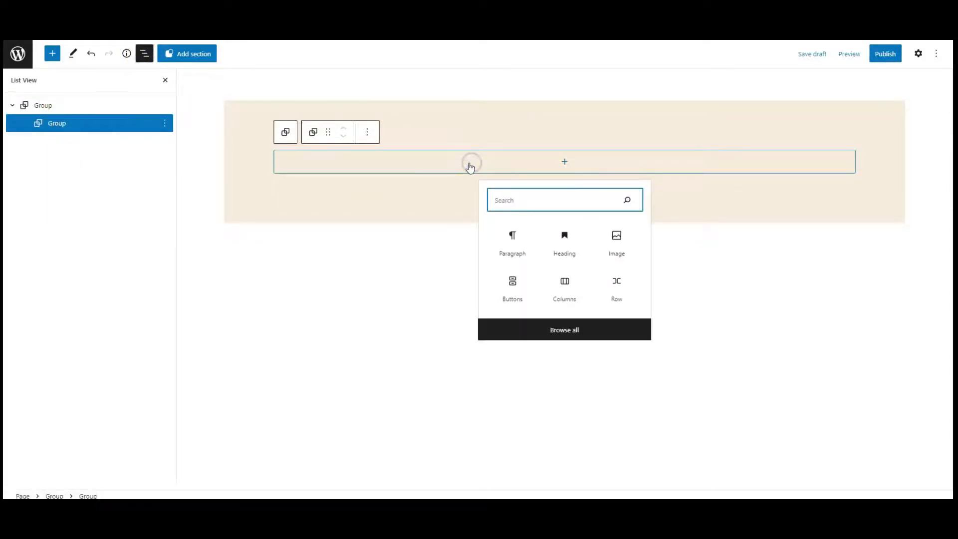
text(gallery)
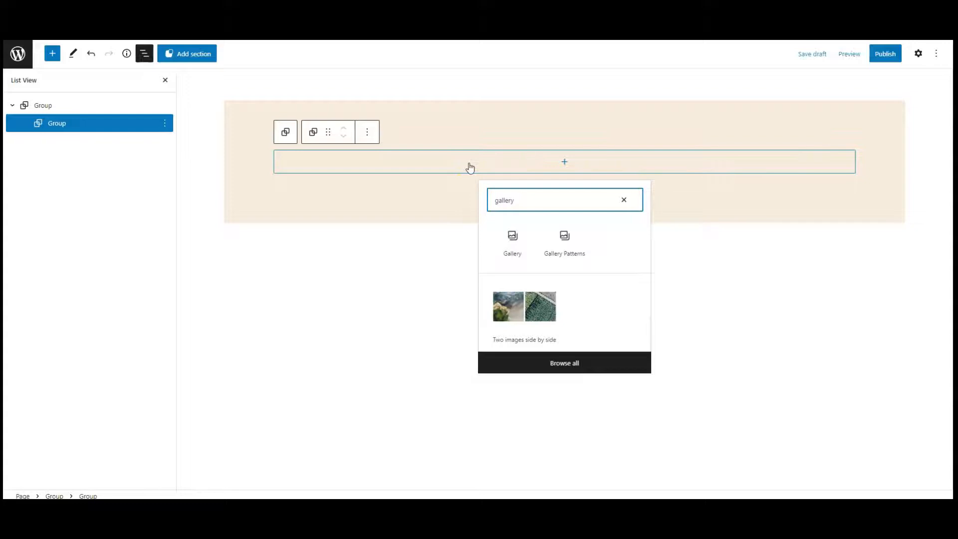
Insert a five-photo gallery (dogs, highland cow, elephant, polar bear, white dog) from the Media Library
click(511, 238)
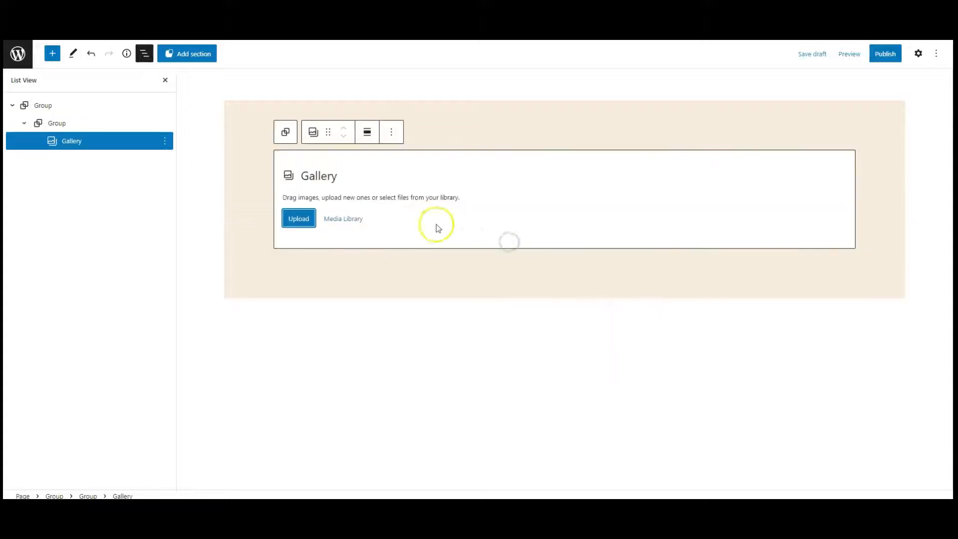
click(343, 218)
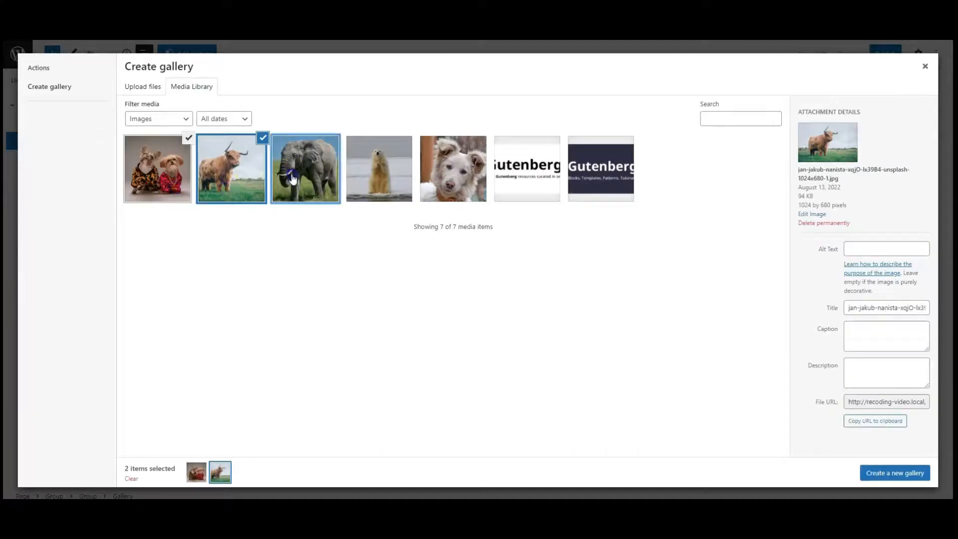
click(453, 169)
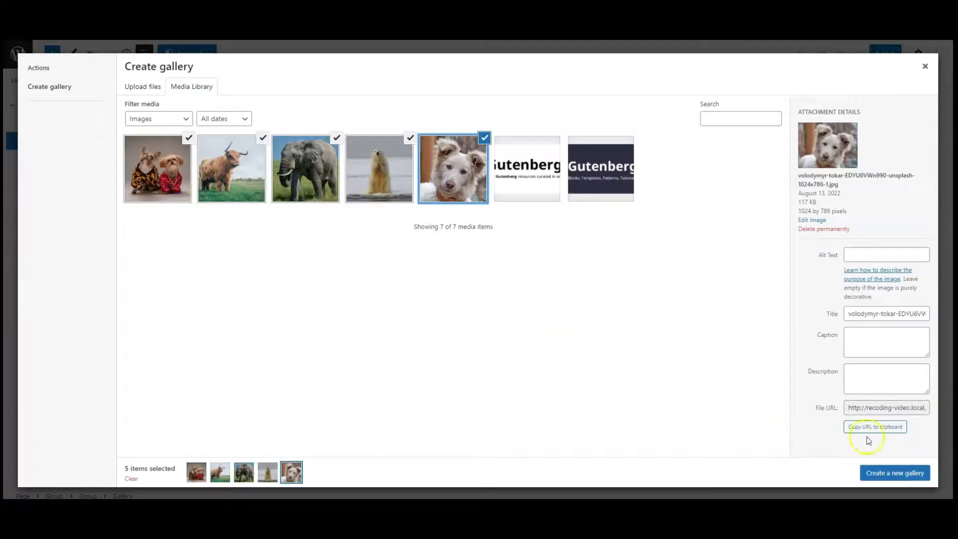
click(895, 472)
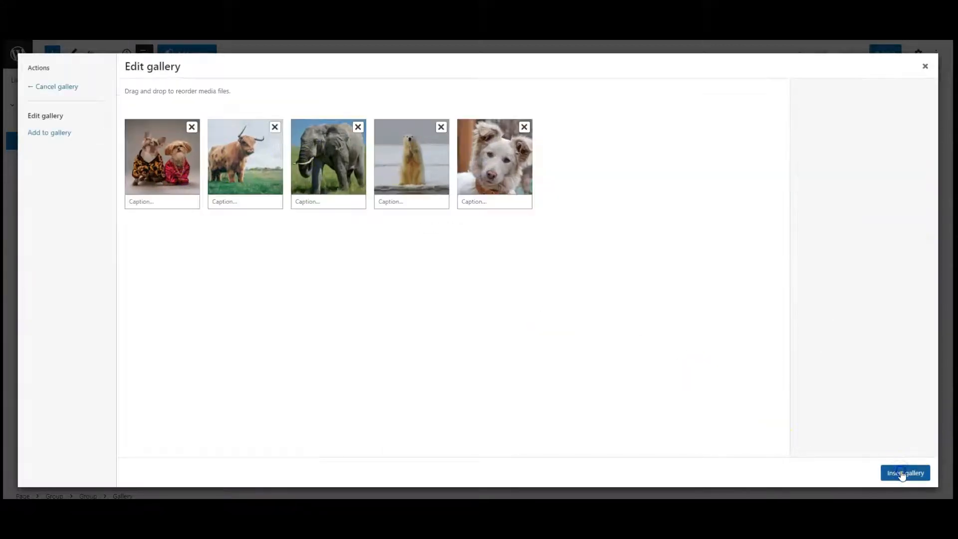
click(904, 472)
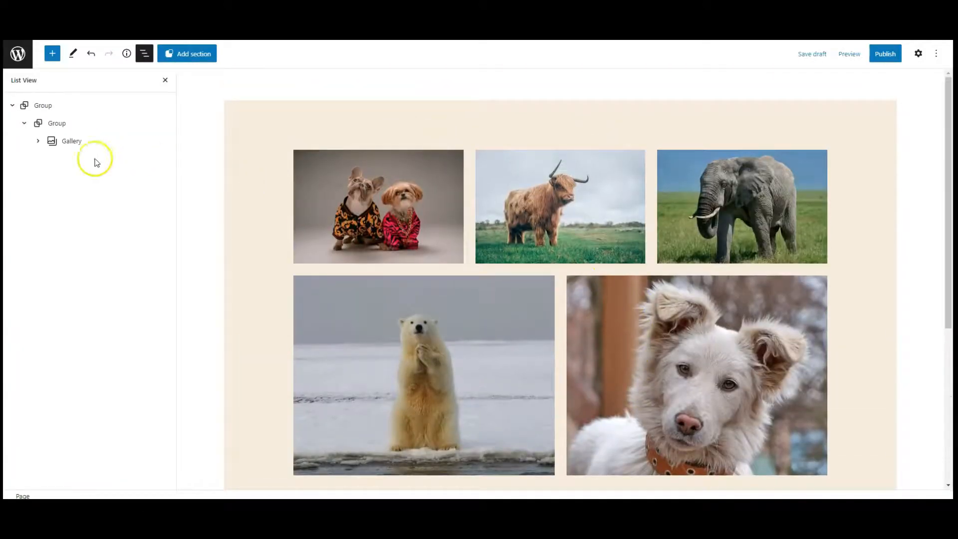
Select the Gallery block and show its settings sidebar for adding a CSS class
click(71, 141)
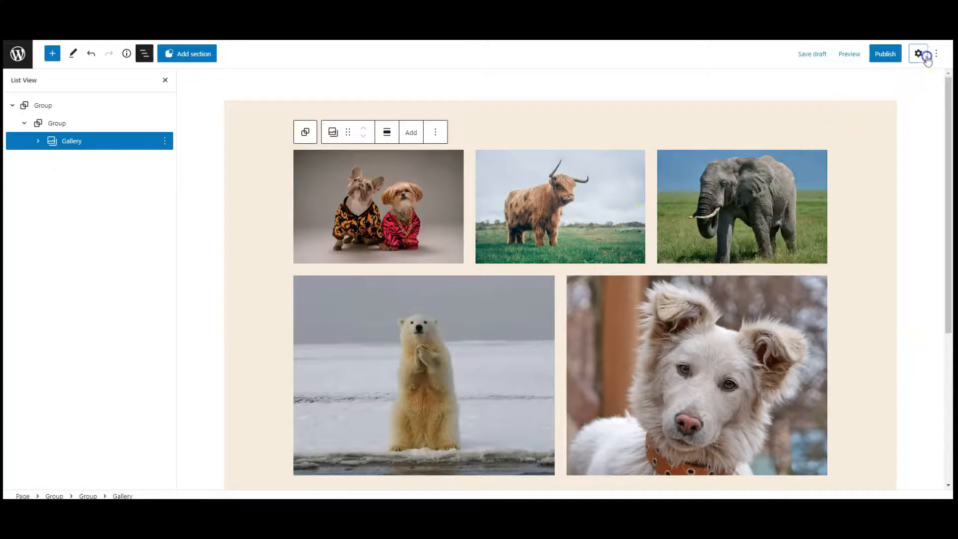
click(918, 54)
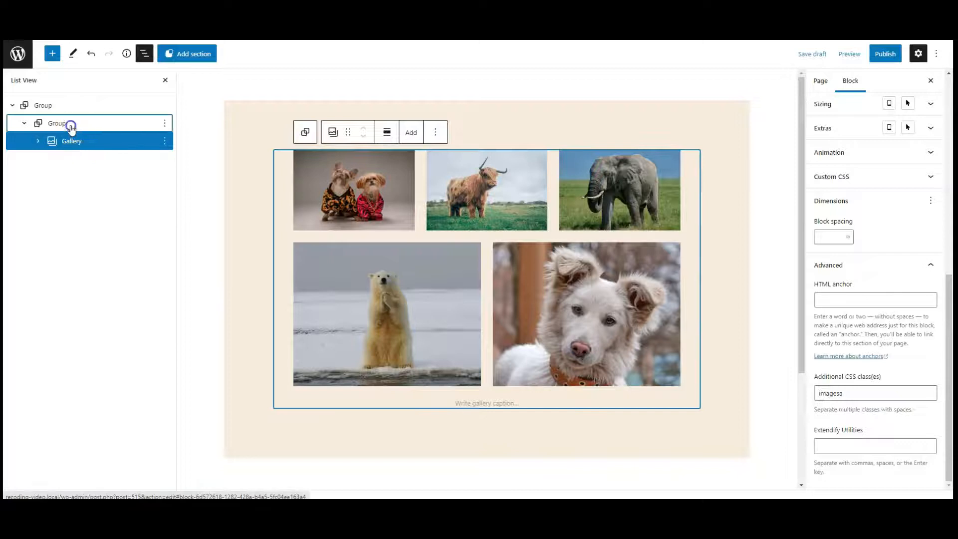
Give the inner group the additional CSS class 'container' and publish the page
click(57, 122)
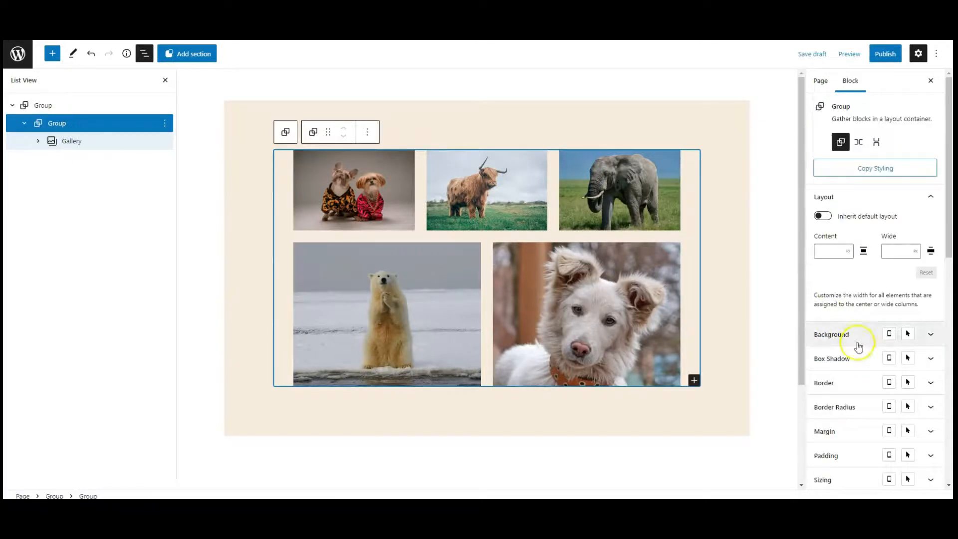
scroll(down, 3)
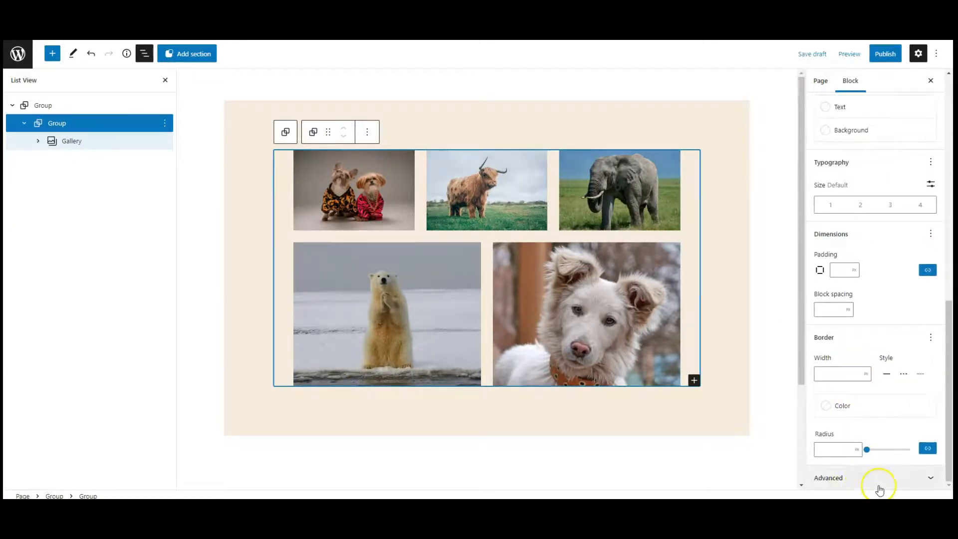
click(875, 477)
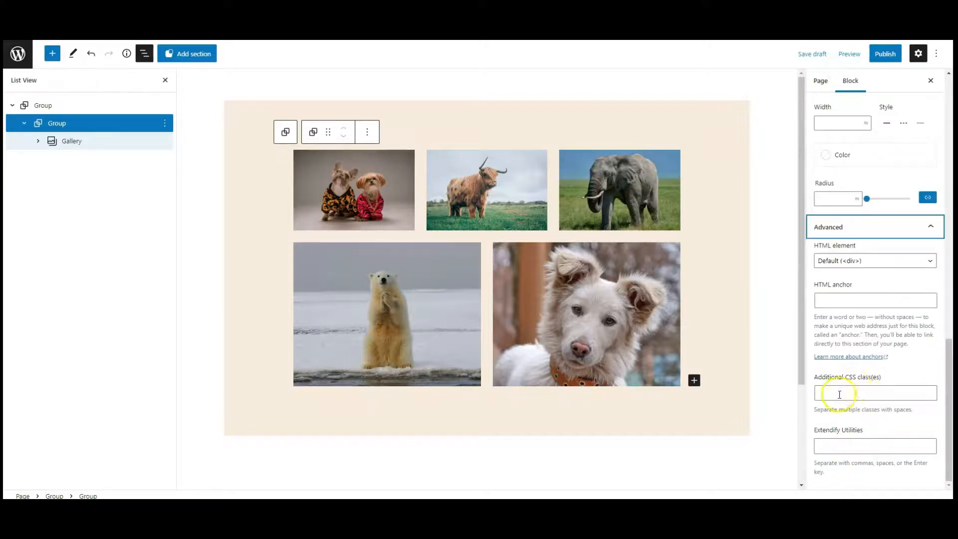
text(container)
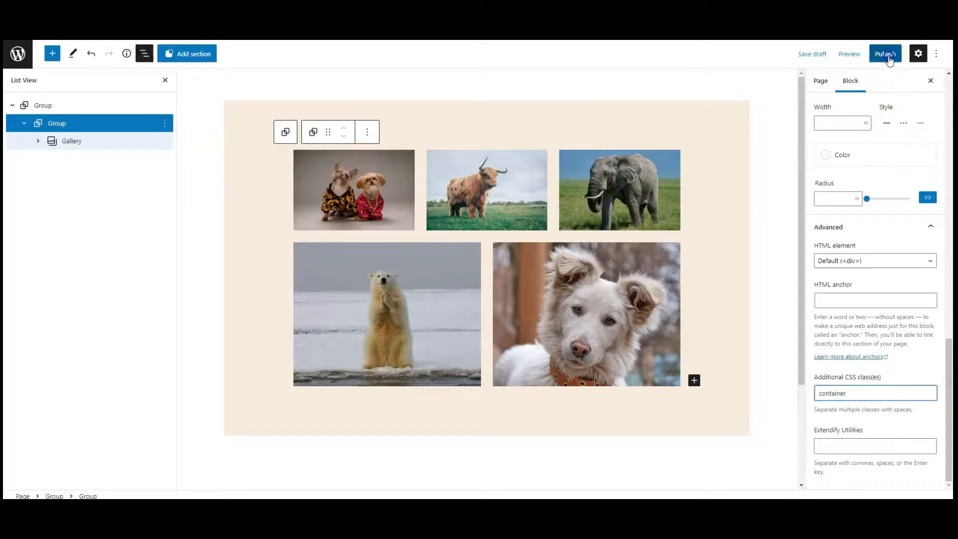
click(884, 54)
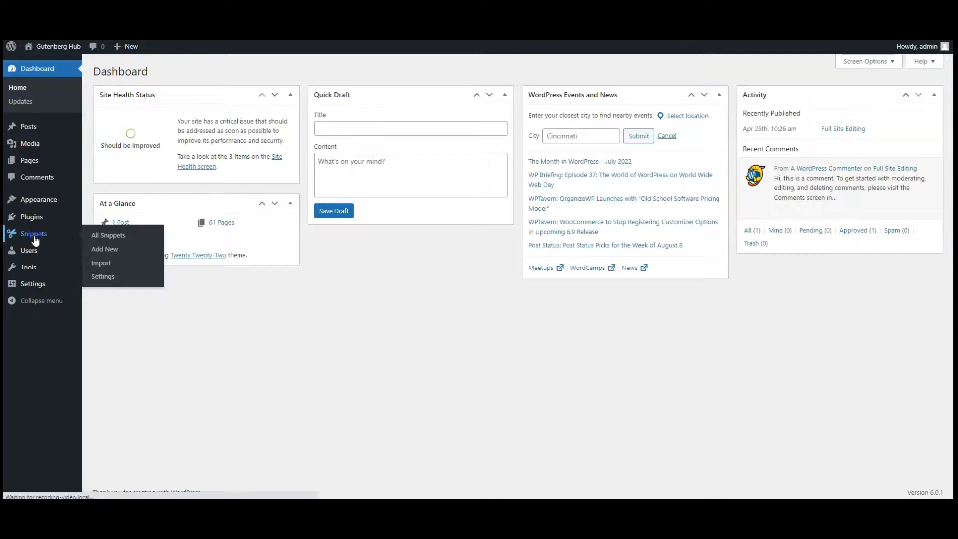
Activate the Example JavaScript snippet, add the jQuery main-image swap code and save it
click(108, 234)
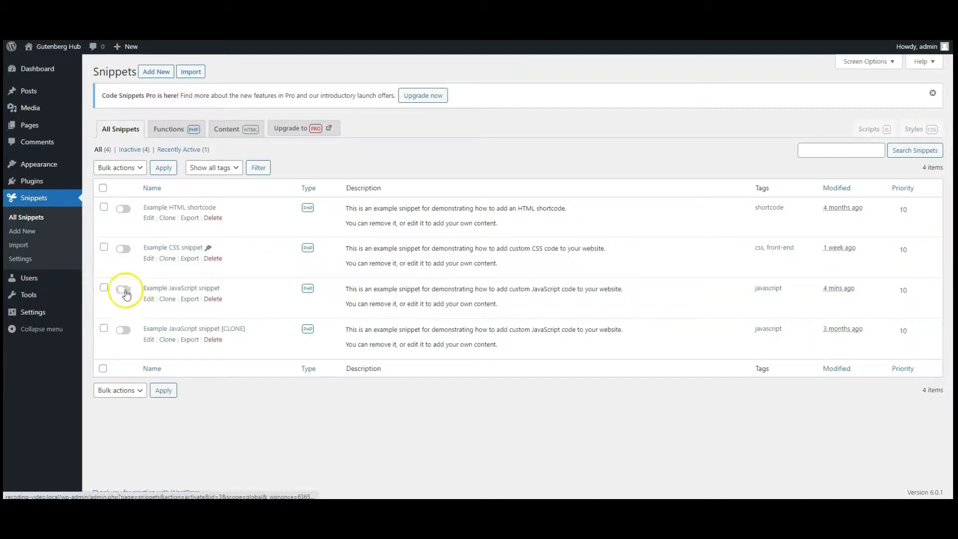
click(122, 289)
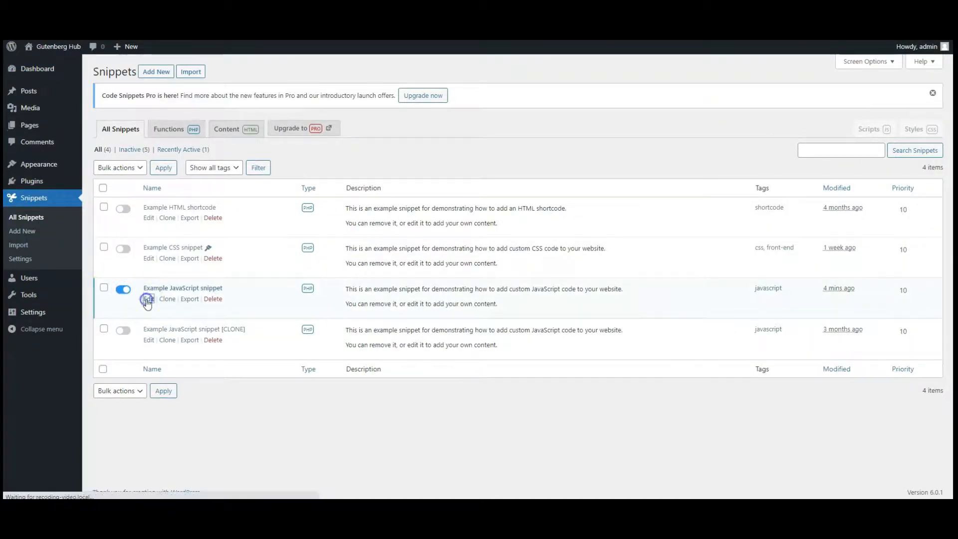
click(148, 298)
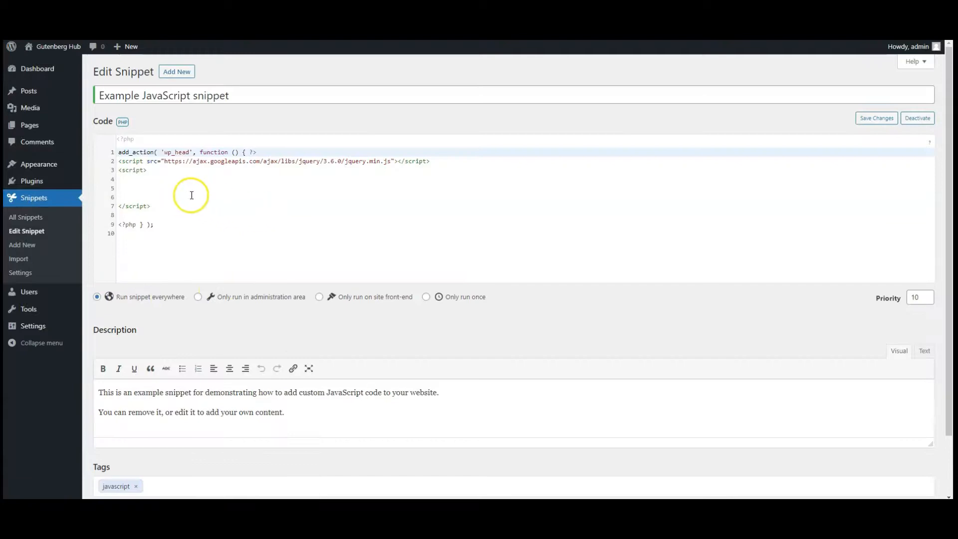
text($activeimg = $('.images img').attr('src');)
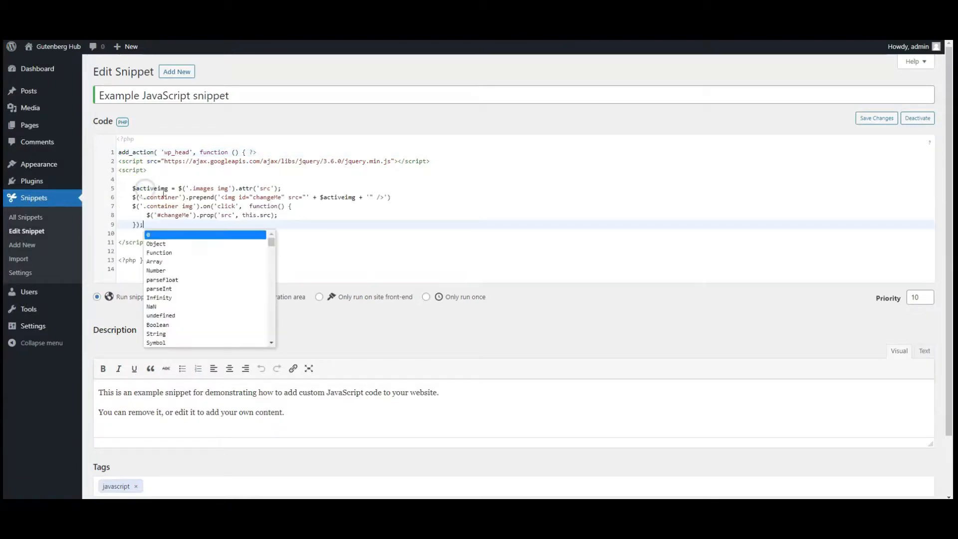
mouse_move(269, 193)
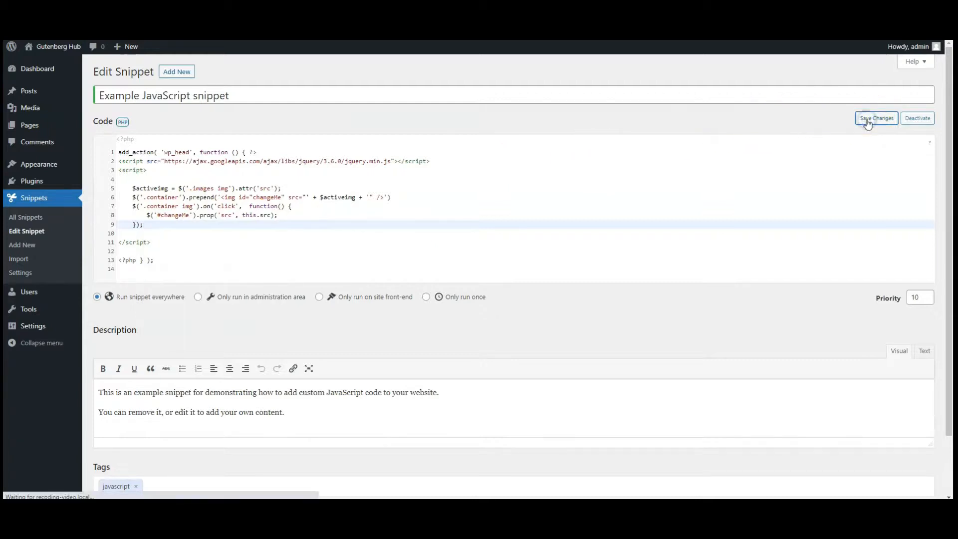
click(876, 118)
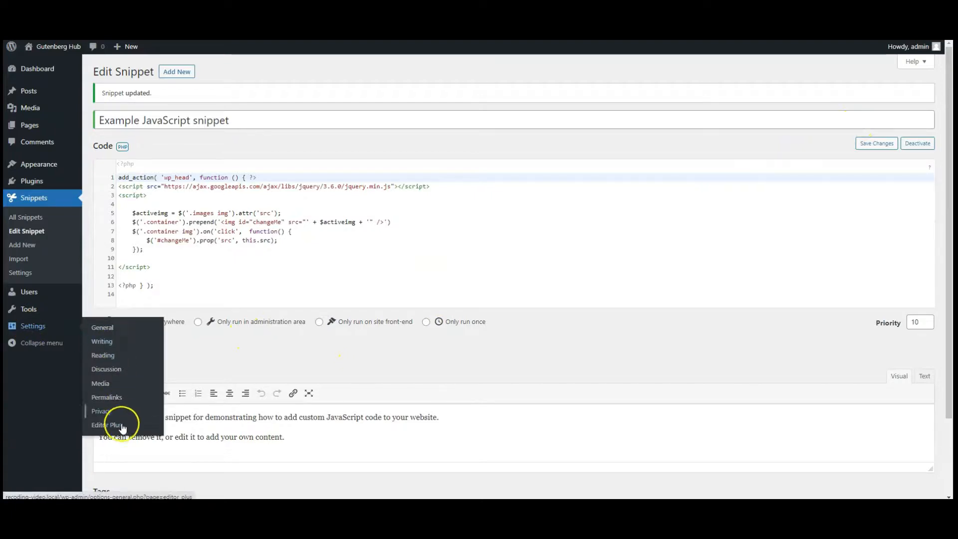
Paste the container, main-image and thumbnail-column rules into Editor Plus Global CSS and save
click(107, 425)
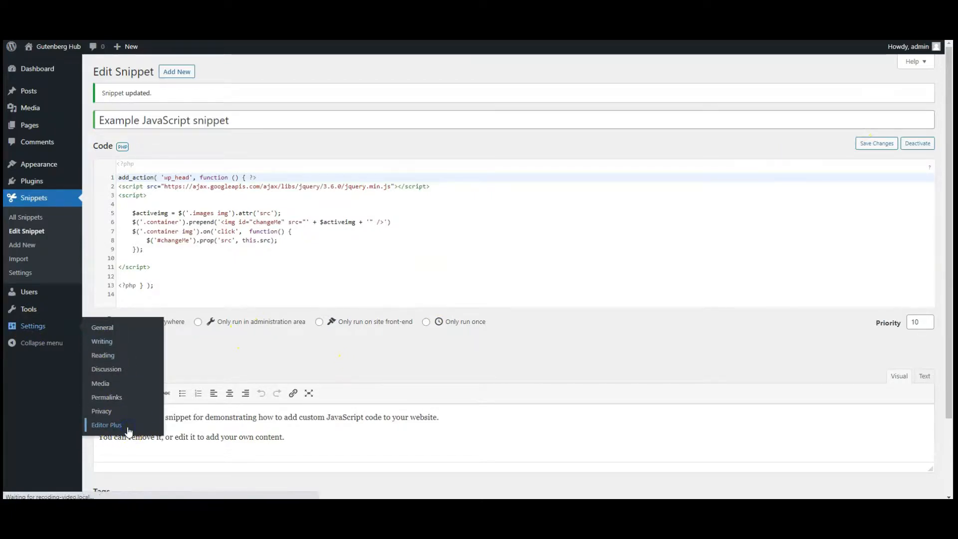
click(106, 424)
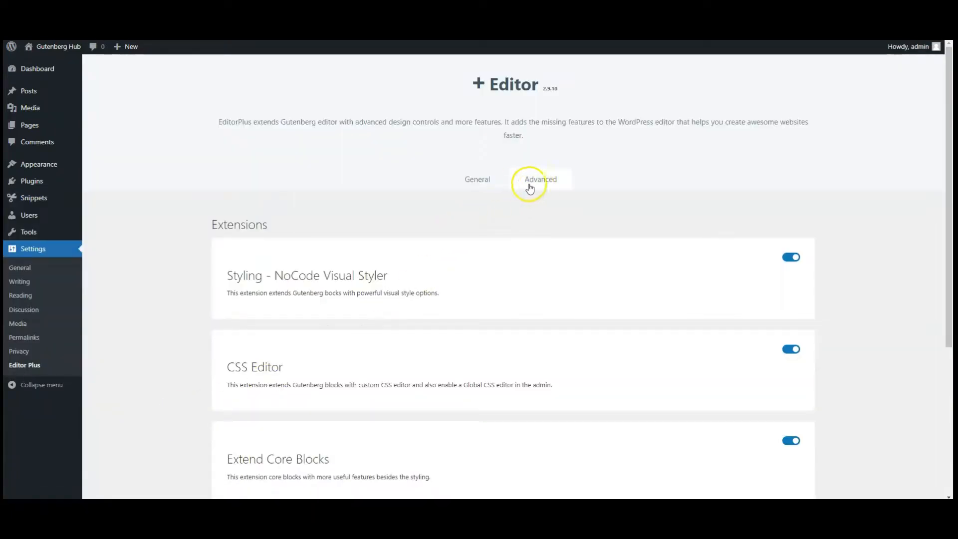
click(544, 179)
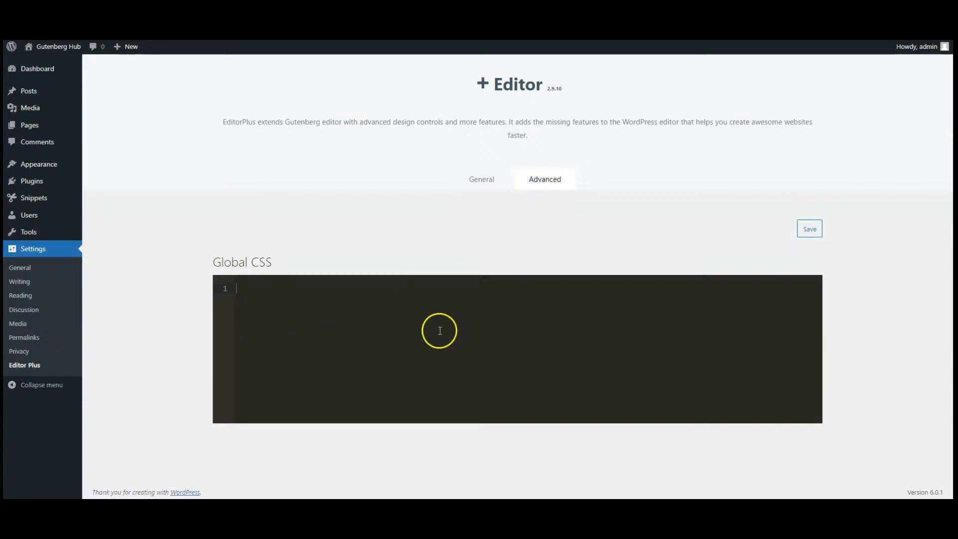
click(438, 346)
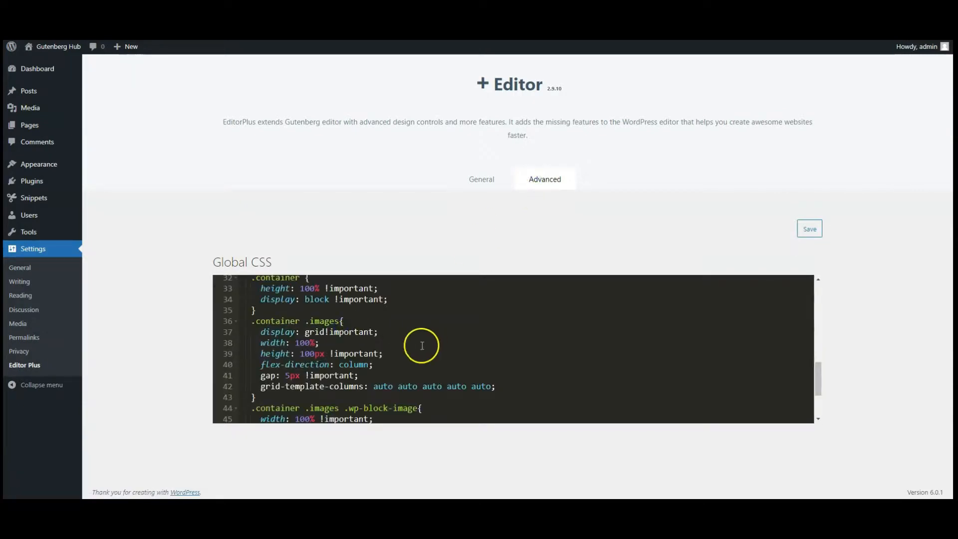
scroll(up, 3)
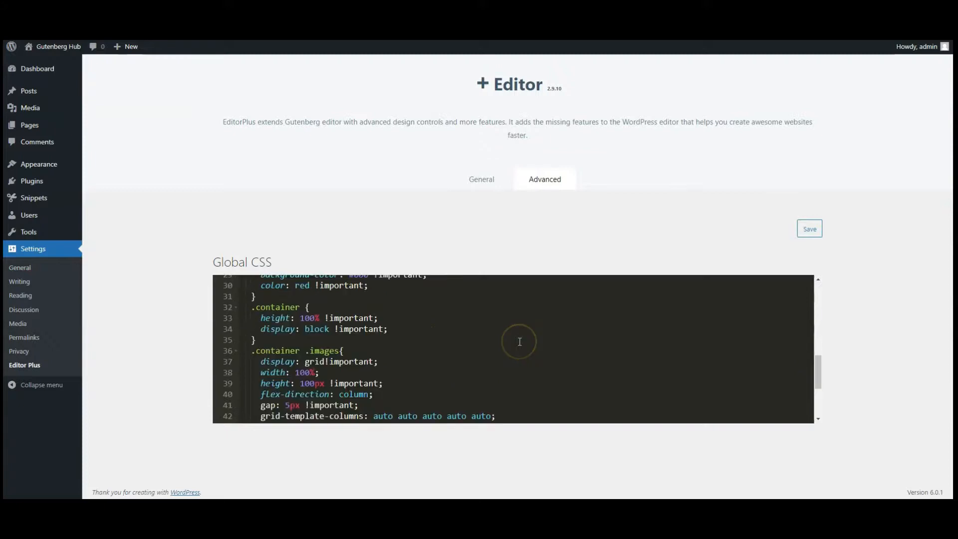
scroll(up, 3)
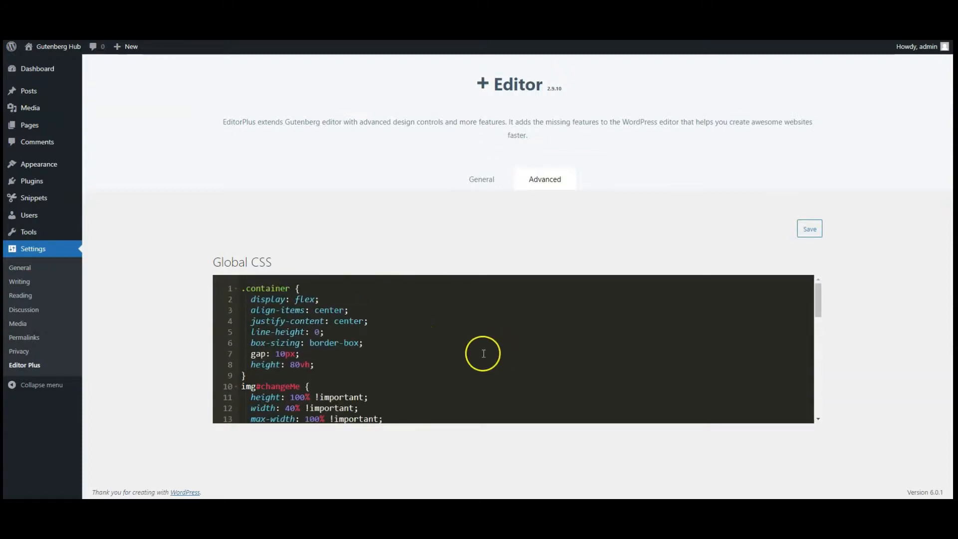
click(809, 228)
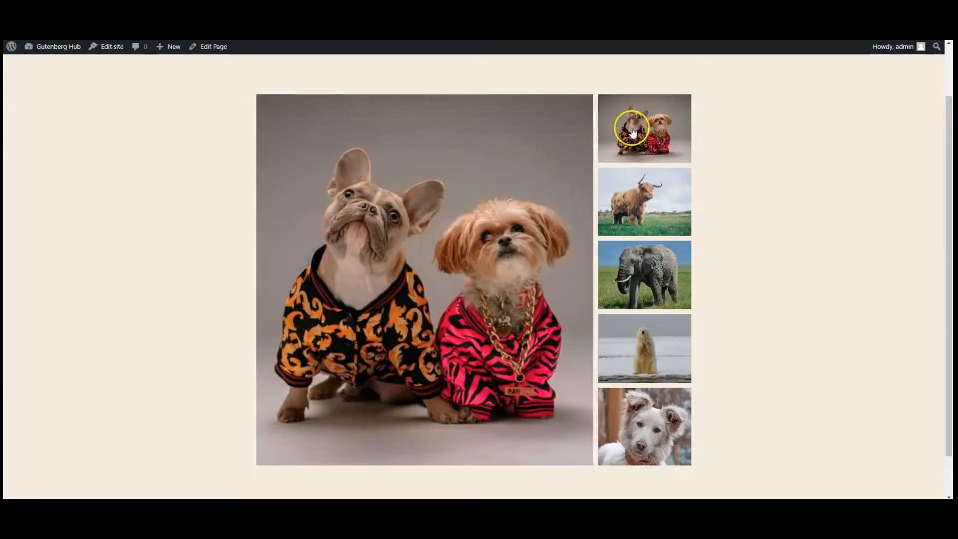
mouse_move(643, 394)
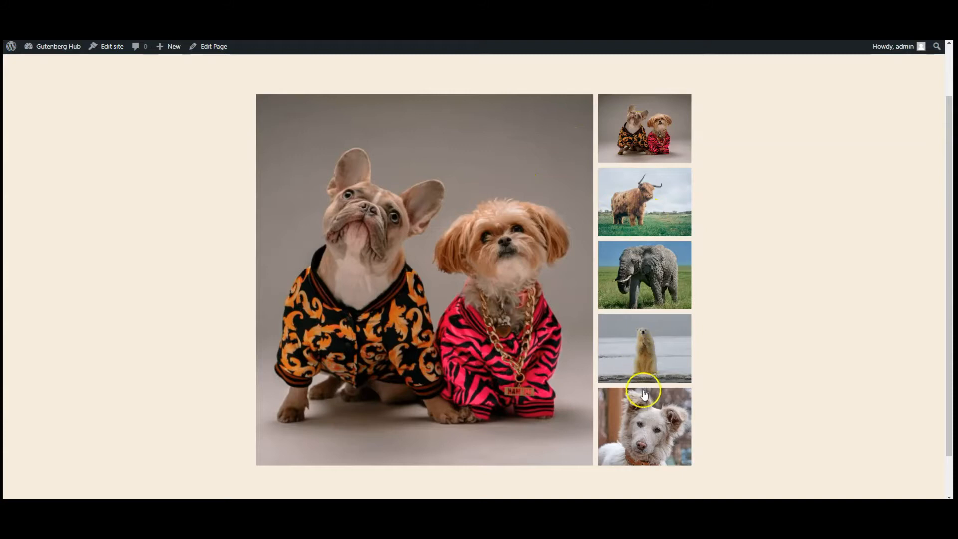
click(644, 201)
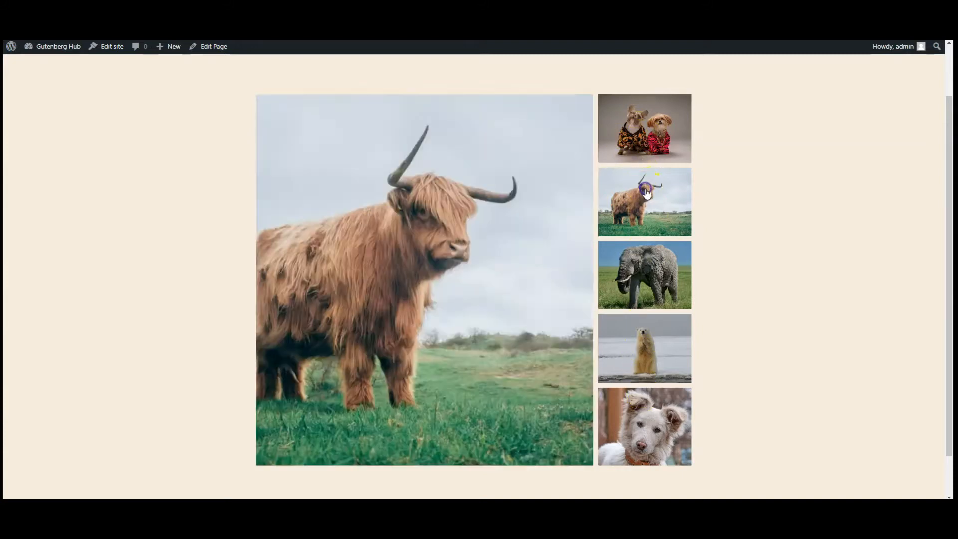
click(643, 274)
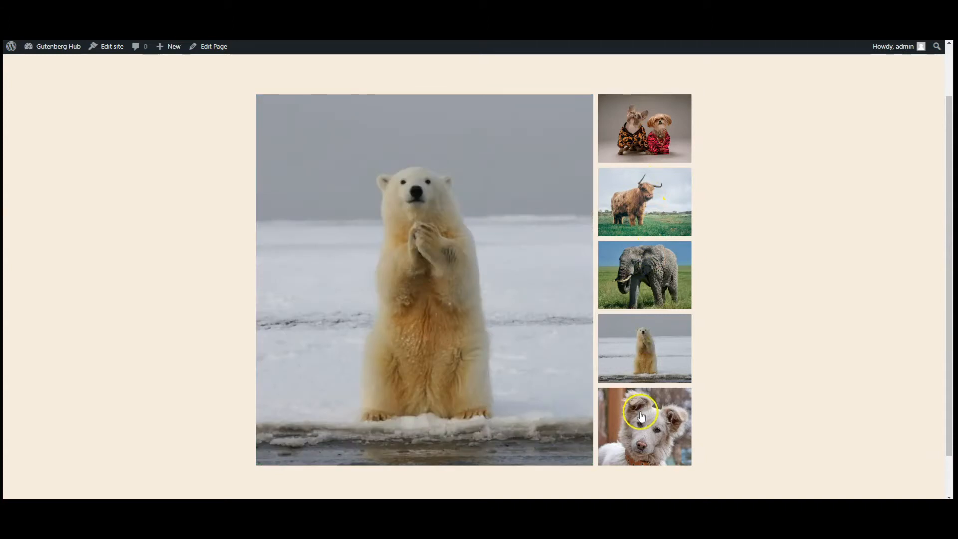
click(643, 127)
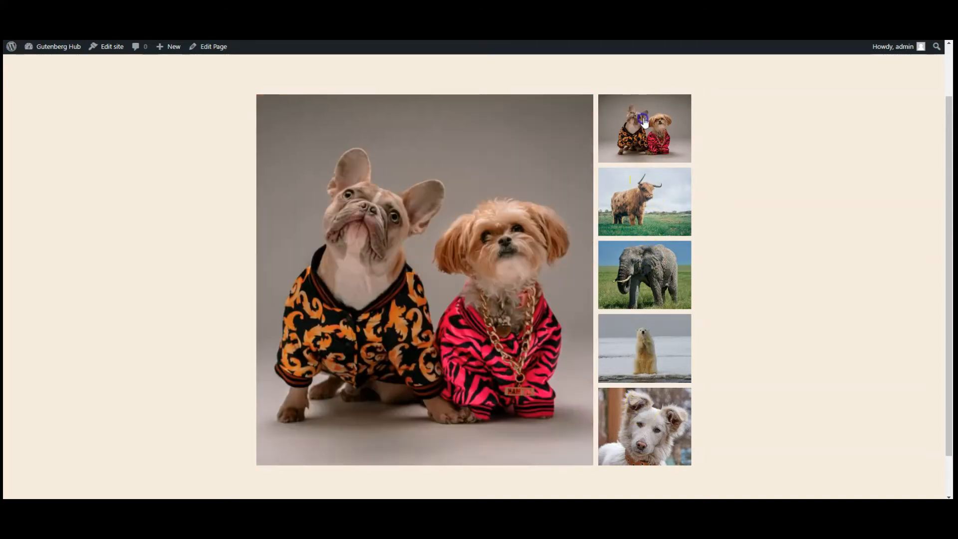